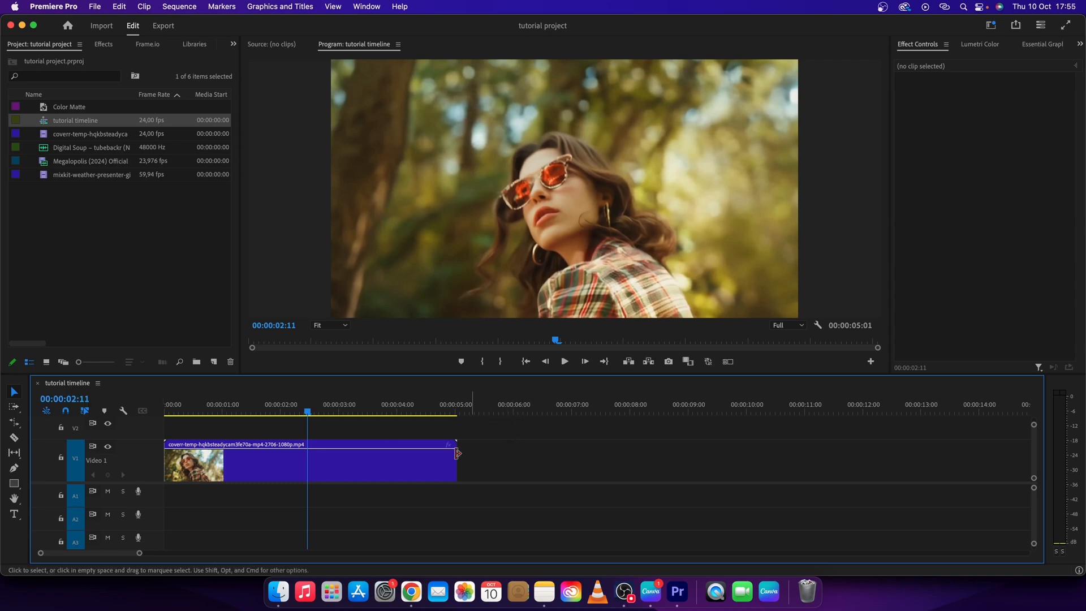
{"action": "mouse_move", "coordinate": [372, 463]}
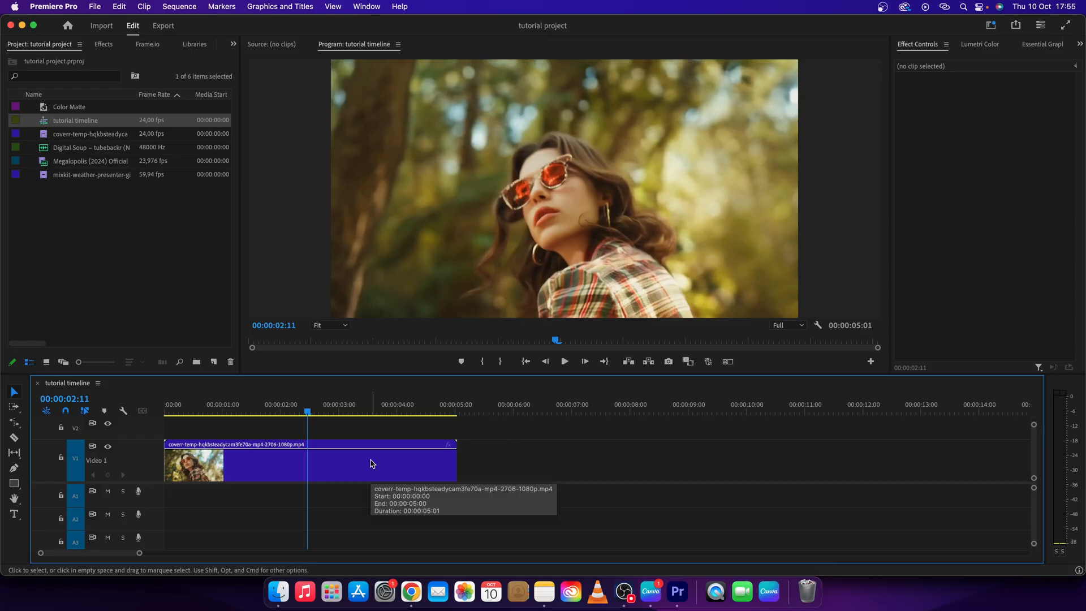
{"action": "mouse_move", "coordinate": [375, 468]}
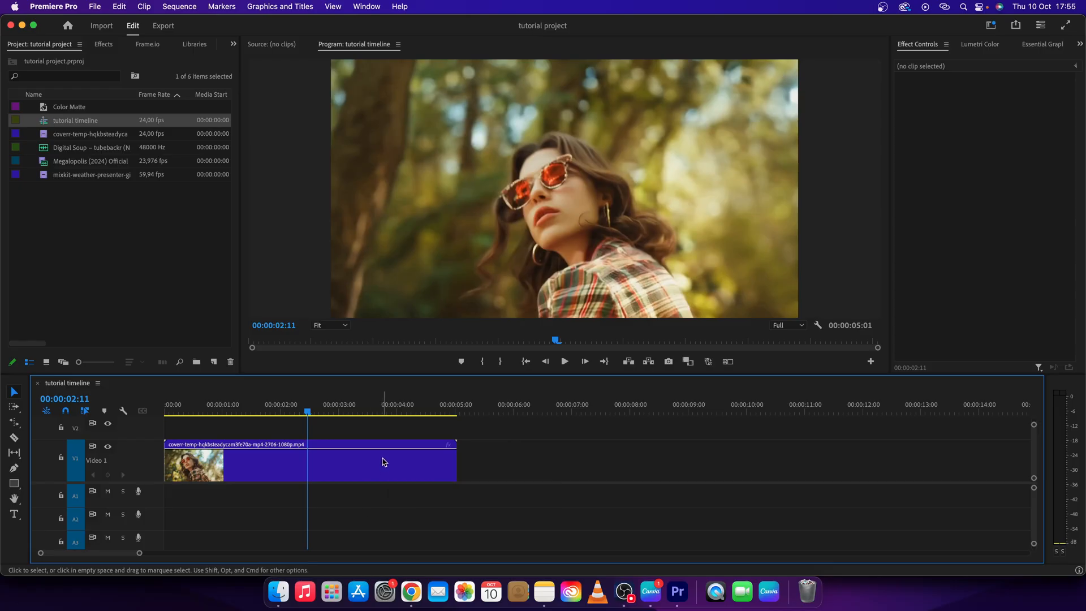
{"action": "mouse_move", "coordinate": [382, 462]}
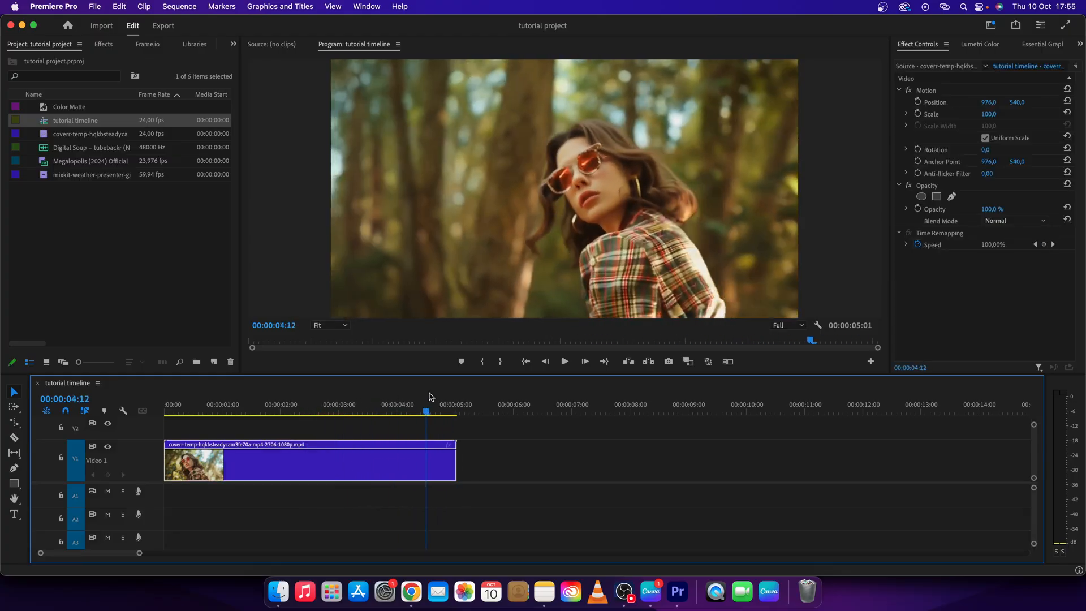
Step: Add an opacity keyframe near 4:00 and pull the clip's tail opacity down to zero
{"action": "left_click", "coordinate": [347, 404]}
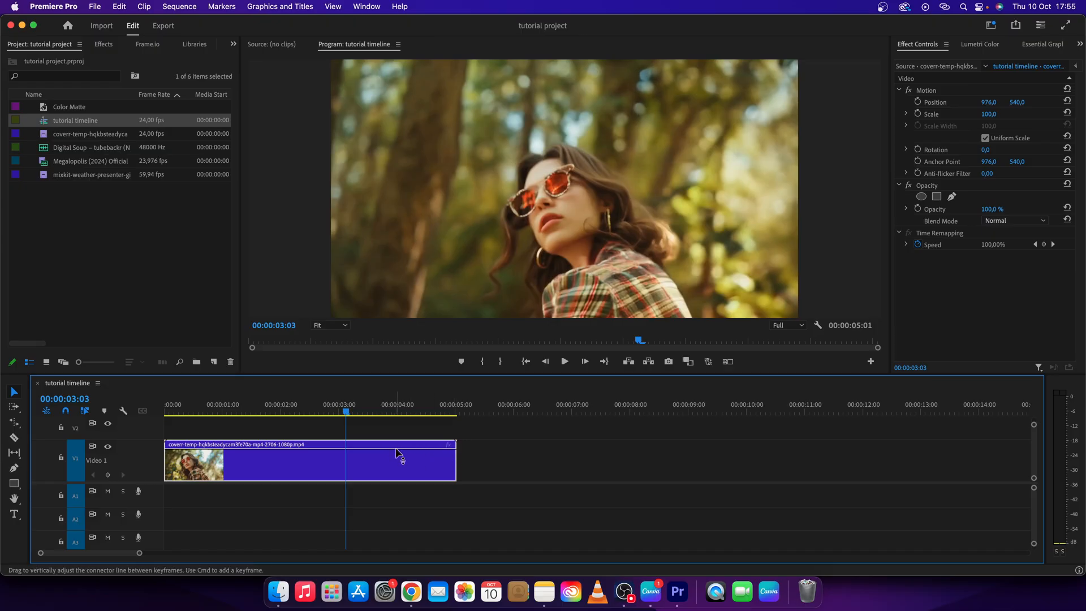
{"action": "mouse_move", "coordinate": [398, 457]}
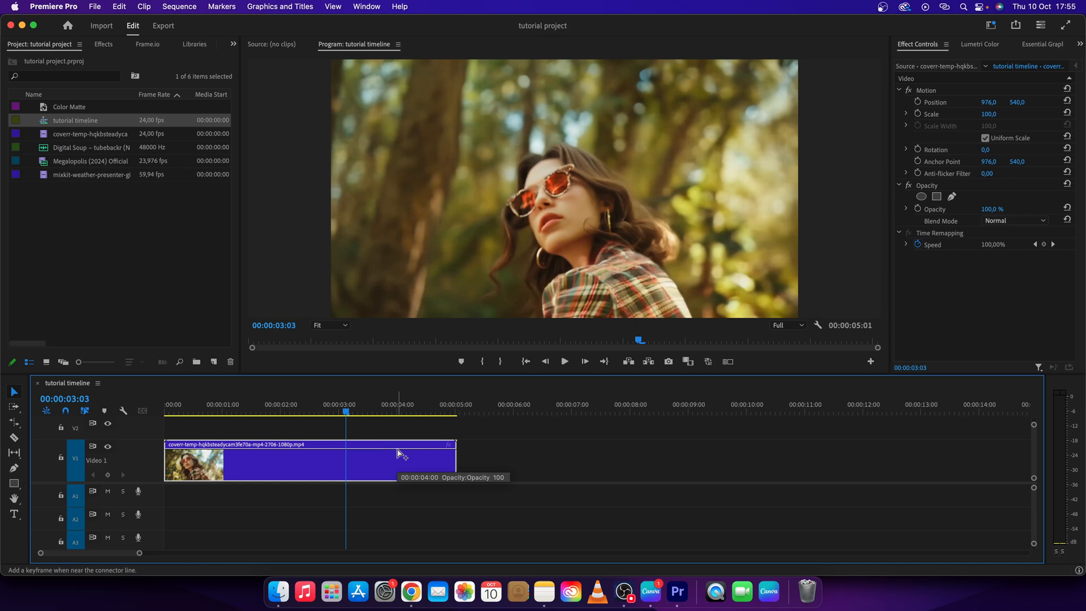
{"action": "left_click", "coordinate": [400, 461]}
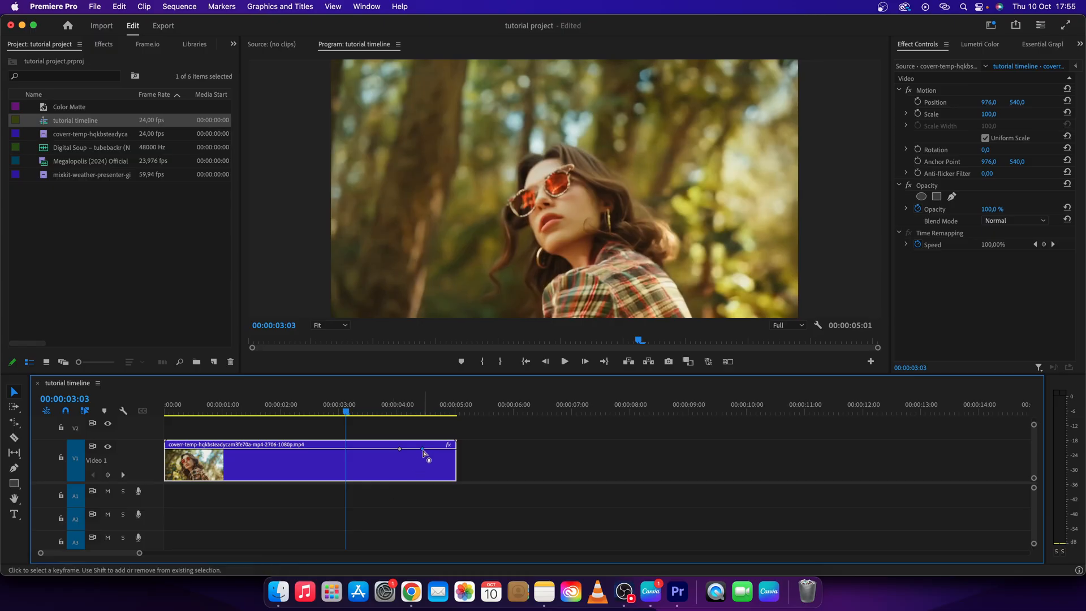
{"action": "left_click_drag", "start_coordinate": [400, 450], "coordinate": [438, 474]}
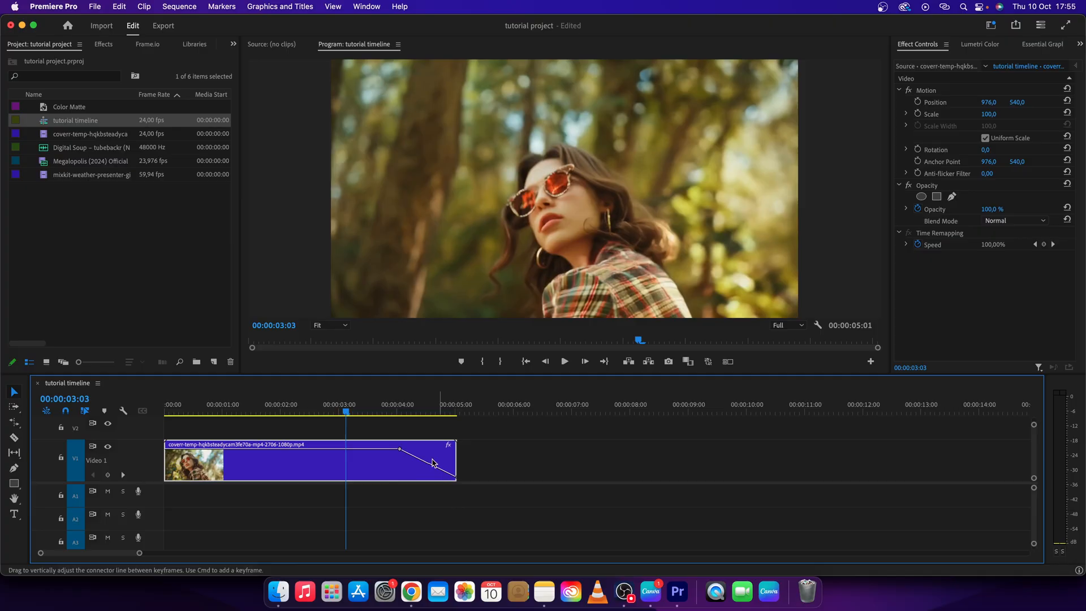
{"action": "mouse_move", "coordinate": [365, 410]}
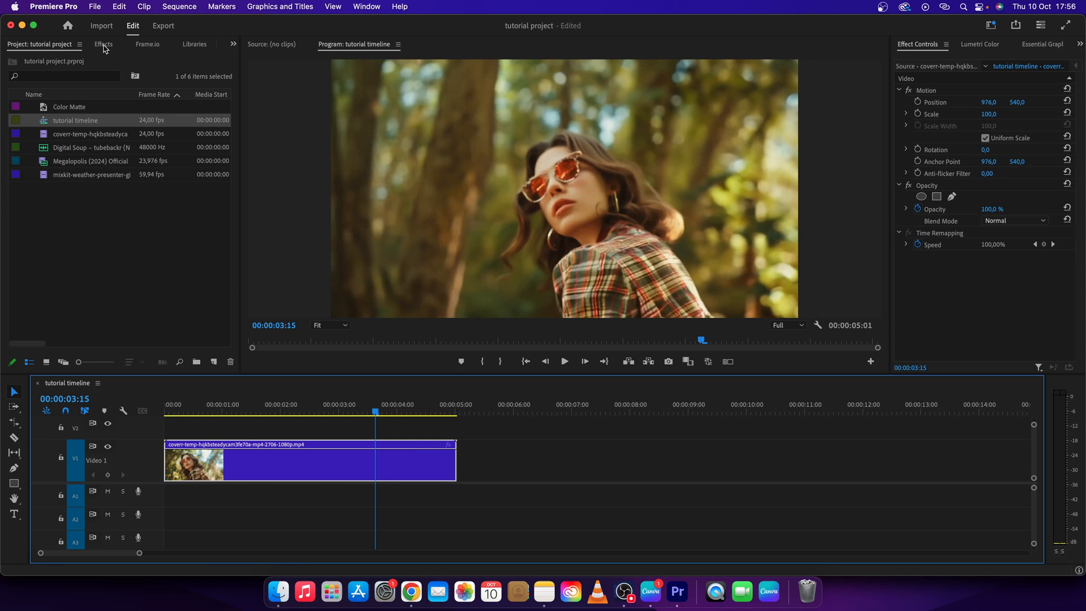
Step: Locate Dip to Black under Effects > Video Transitions > Dissolve
{"action": "left_click", "coordinate": [103, 44]}
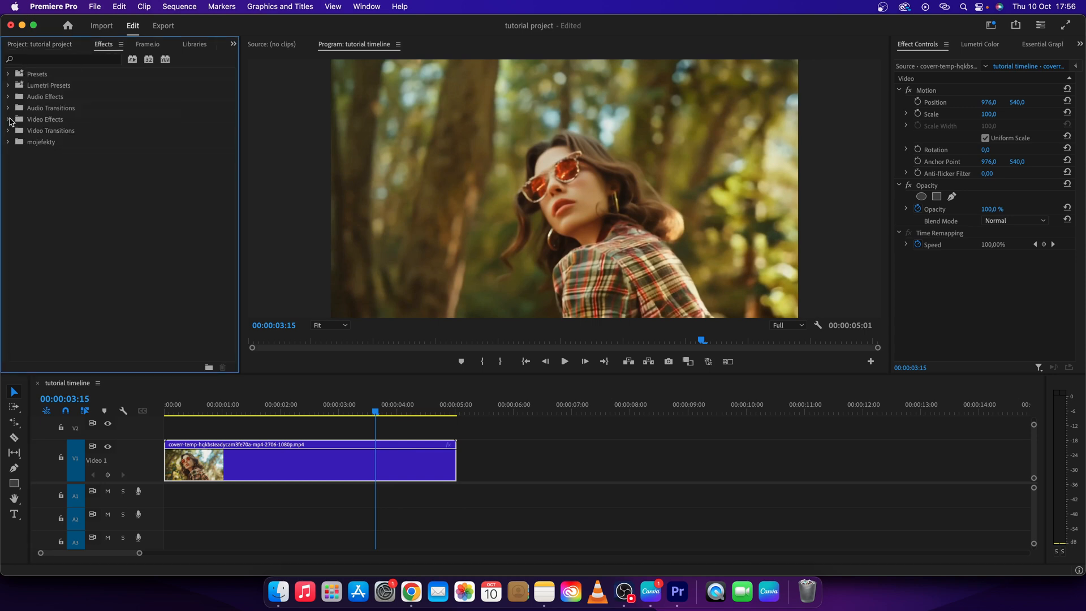
{"action": "left_click", "coordinate": [8, 131]}
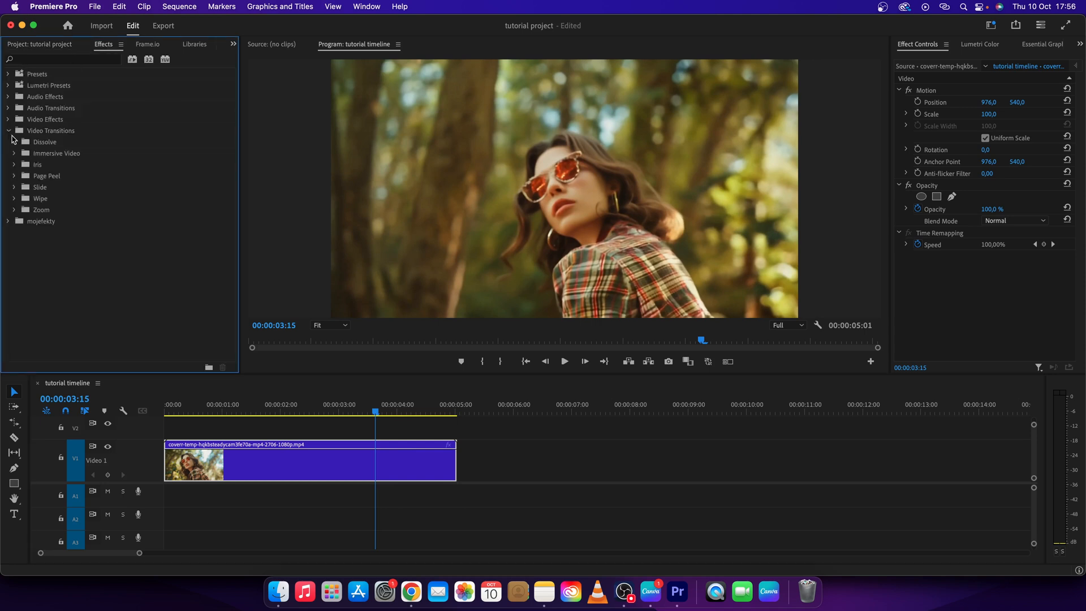
{"action": "left_click", "coordinate": [15, 142]}
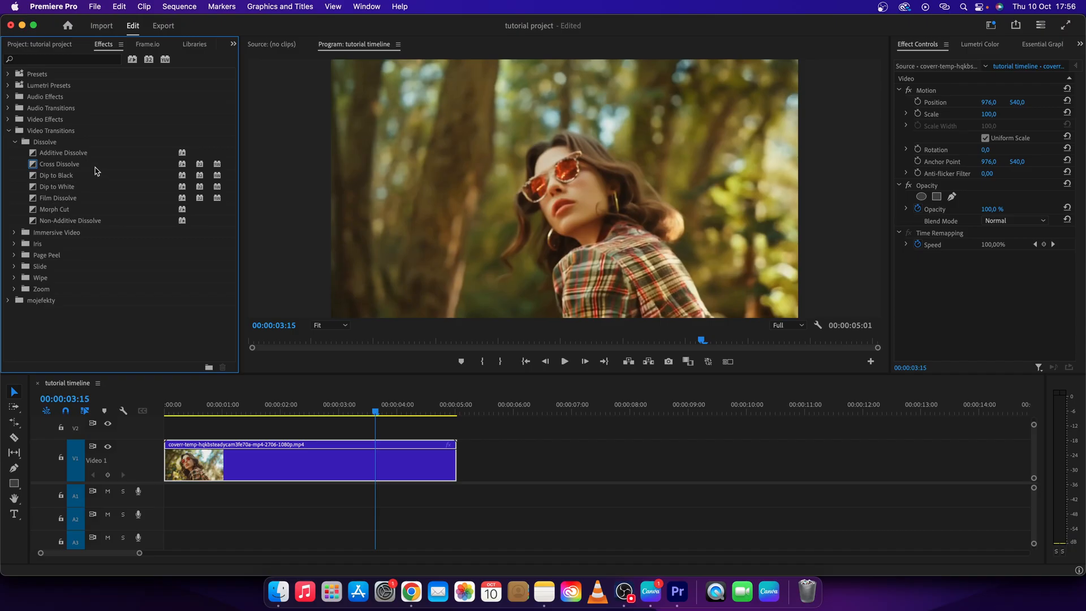
{"action": "left_click", "coordinate": [57, 175]}
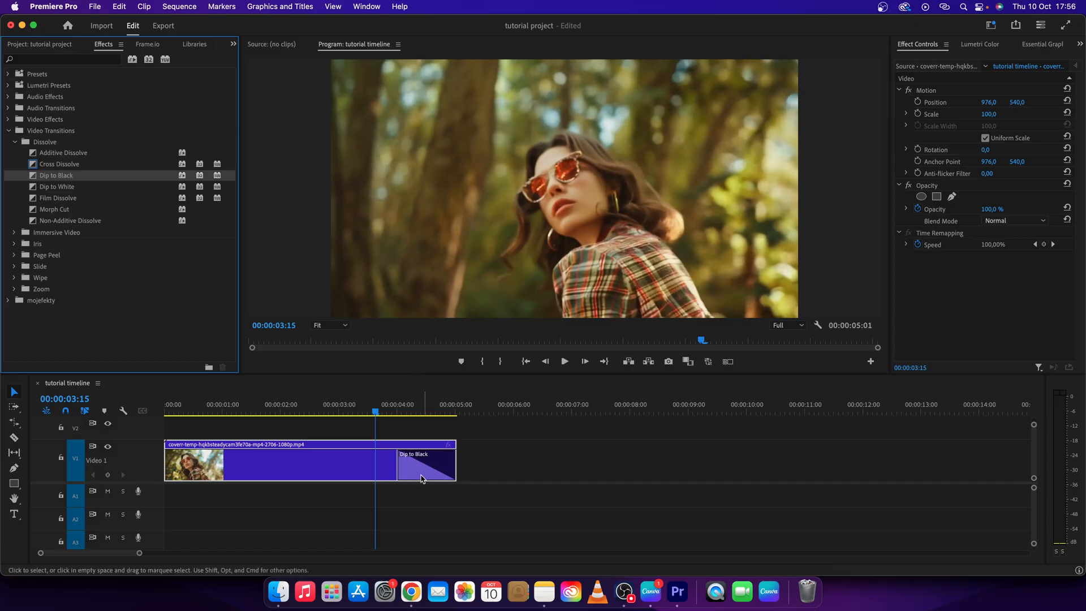
Step: Place Dip to Black on the clip's tail, trim it shorter and play it back
{"action": "left_click", "coordinate": [563, 361]}
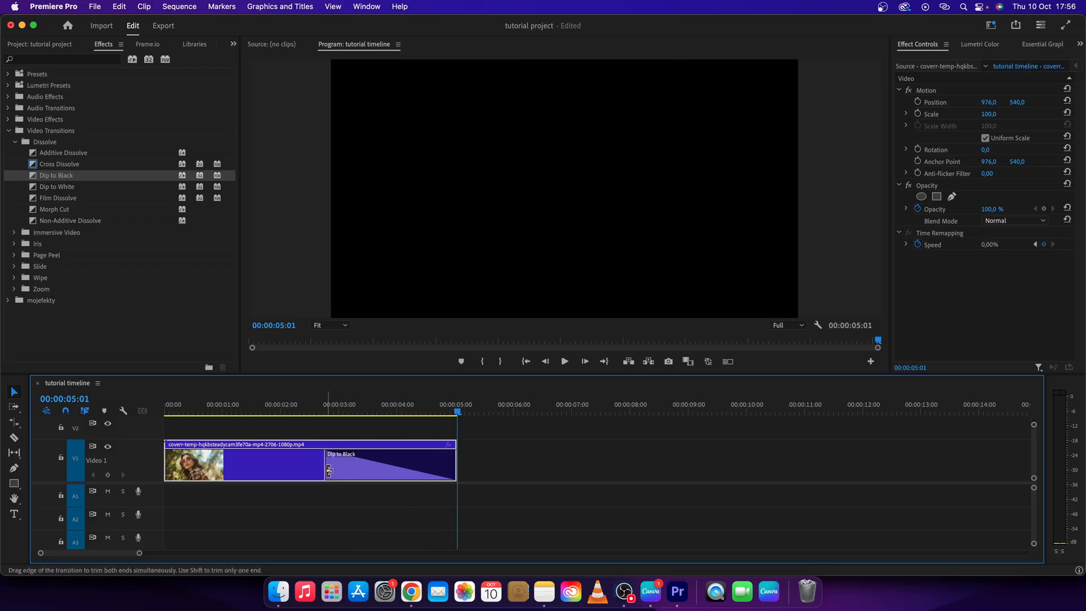
{"action": "left_click", "coordinate": [564, 361]}
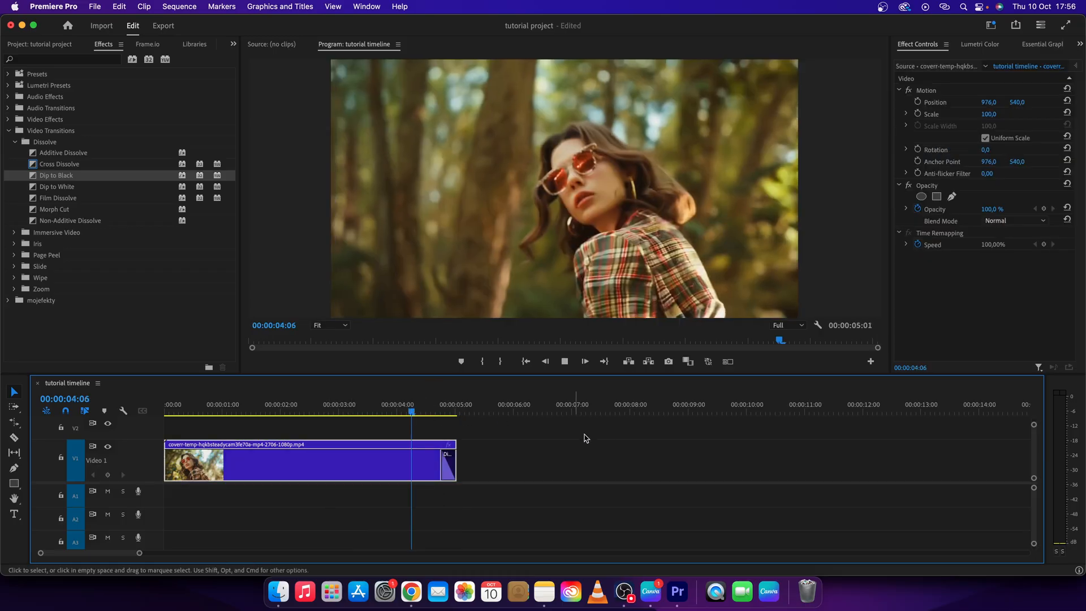